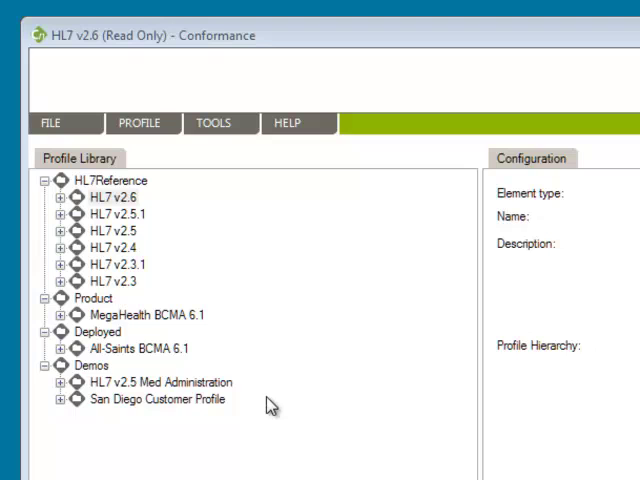
mouse_move(270, 337)
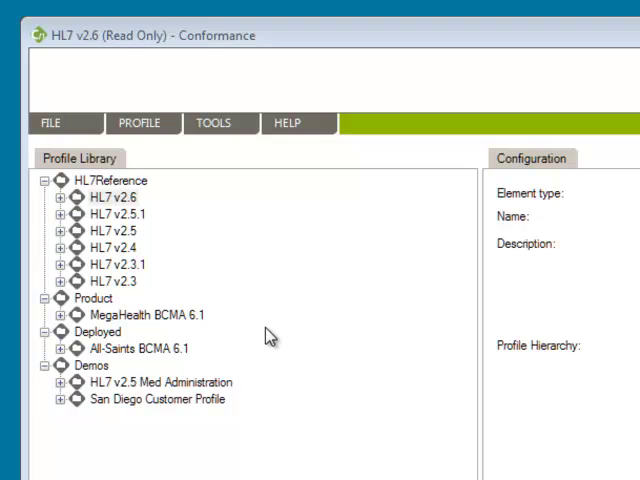
mouse_move(355, 152)
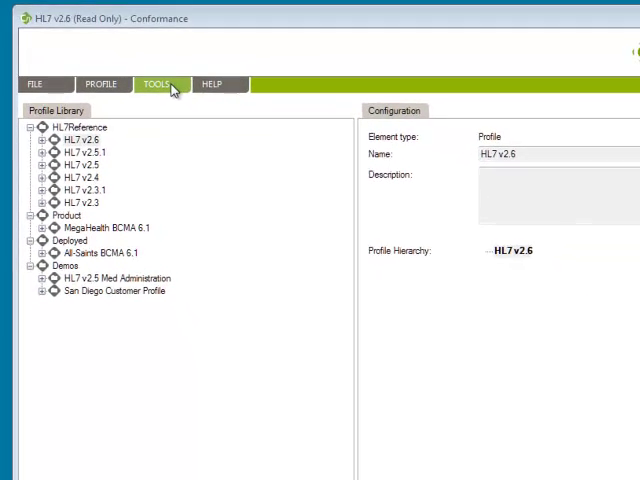
Start a Profile vs Profile gap analysis from the Tools menu.
left_click(165, 81)
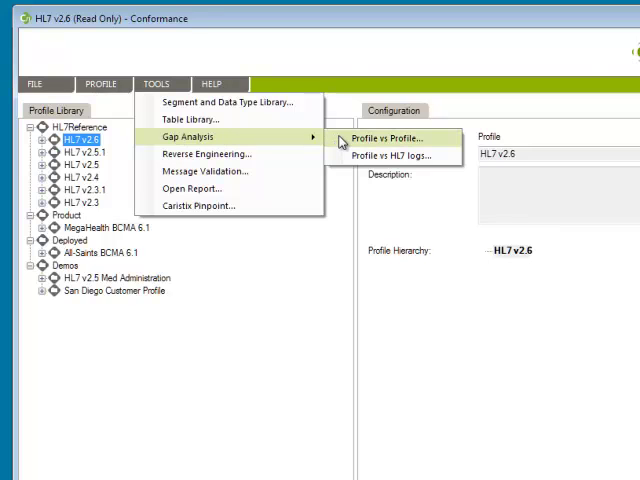
mouse_move(390, 156)
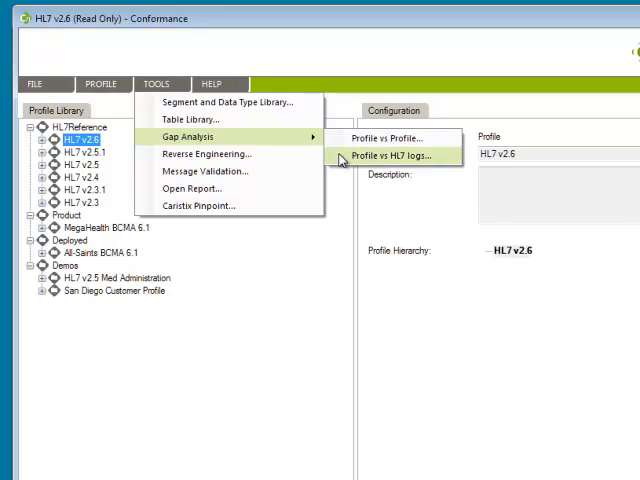
mouse_move(343, 162)
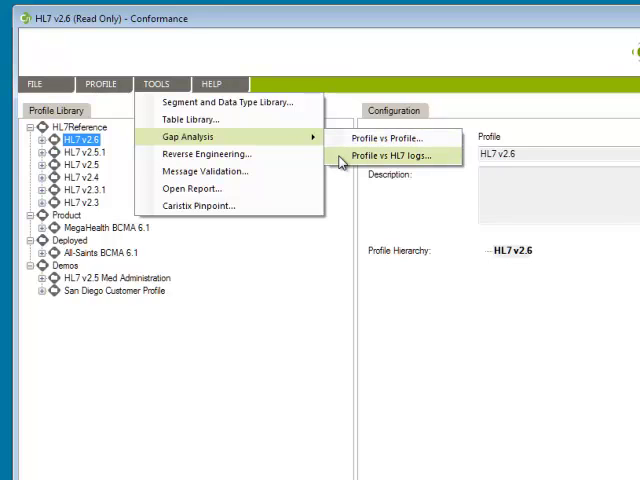
mouse_move(395, 137)
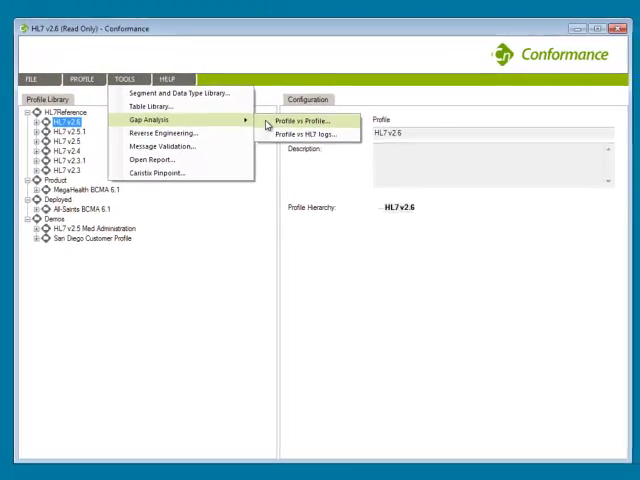
left_click(313, 121)
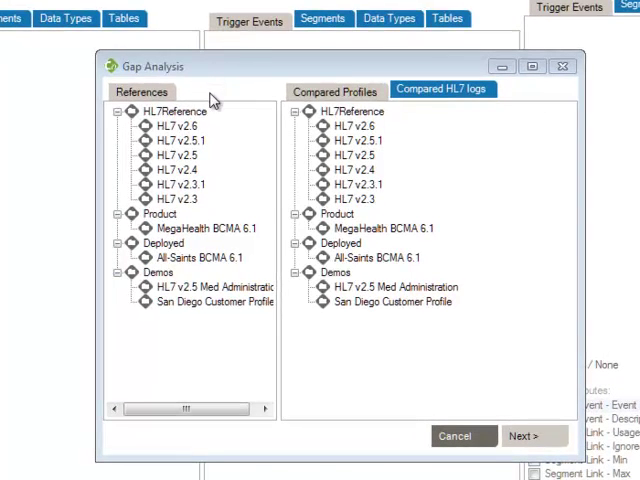
mouse_move(214, 162)
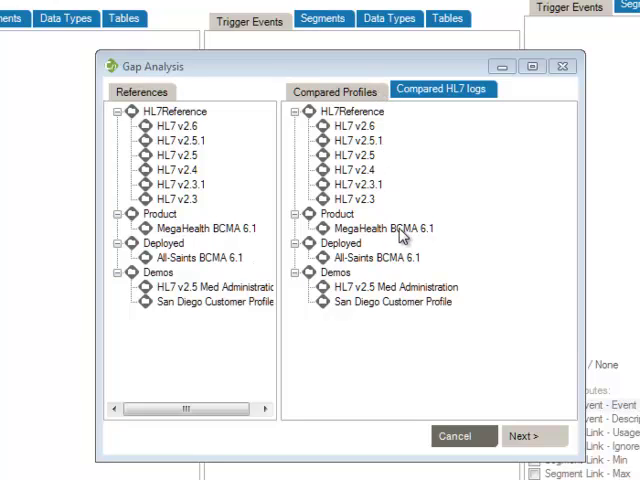
mouse_move(228, 231)
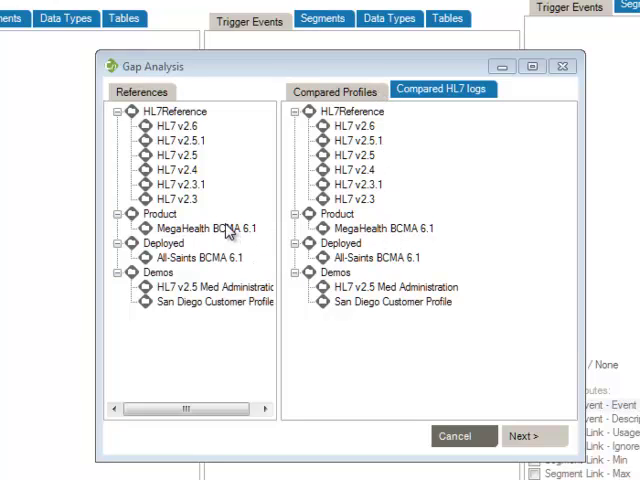
mouse_move(193, 235)
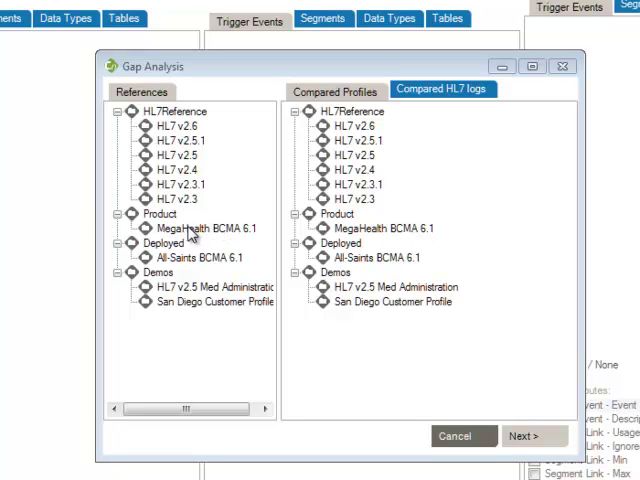
Select MegaHealth BCMA 6.1 as reference and All-Saints BCMA 6.1 as compared profile.
left_click(190, 232)
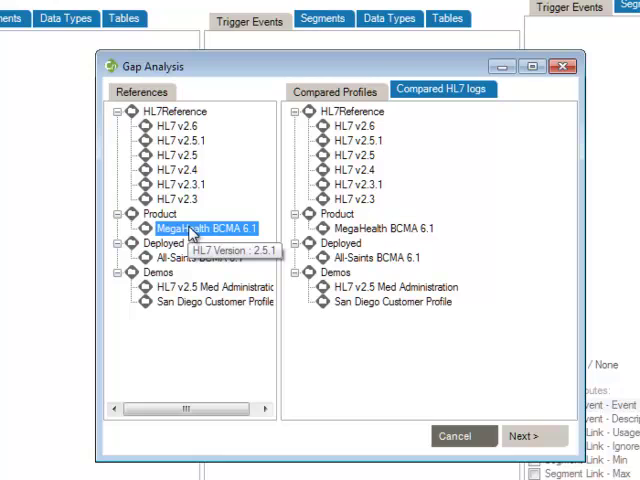
mouse_move(345, 278)
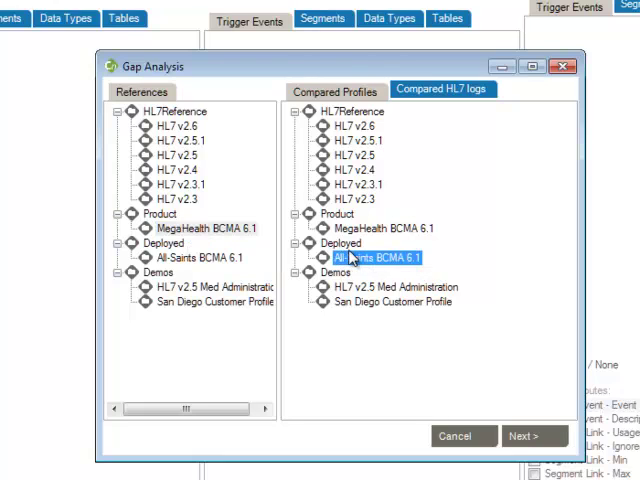
left_click(513, 435)
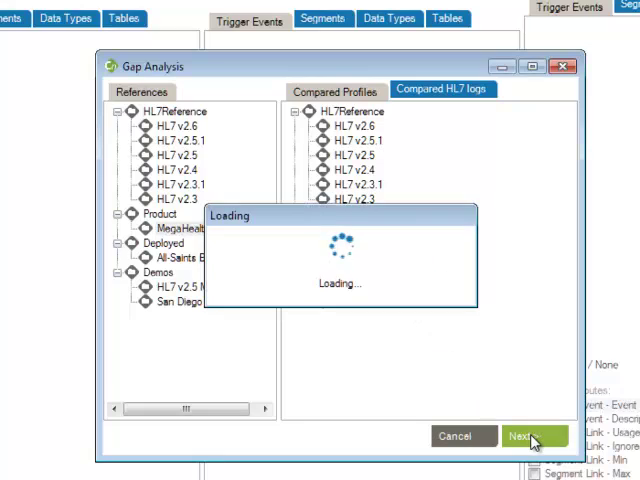
Run the comparison and review the trigger event differences with ADT expanded in the filter.
left_click(523, 433)
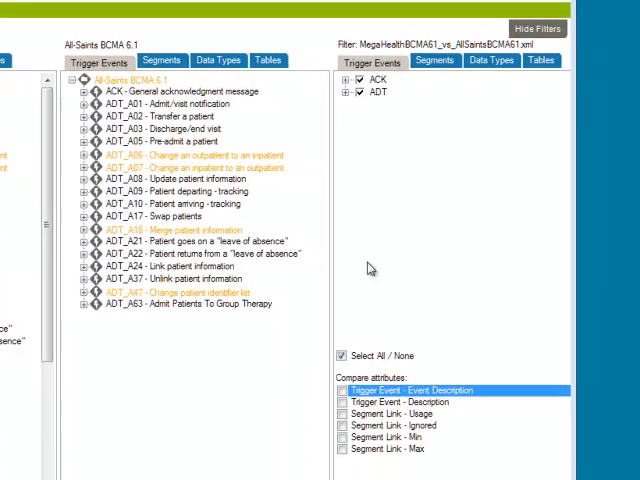
mouse_move(398, 297)
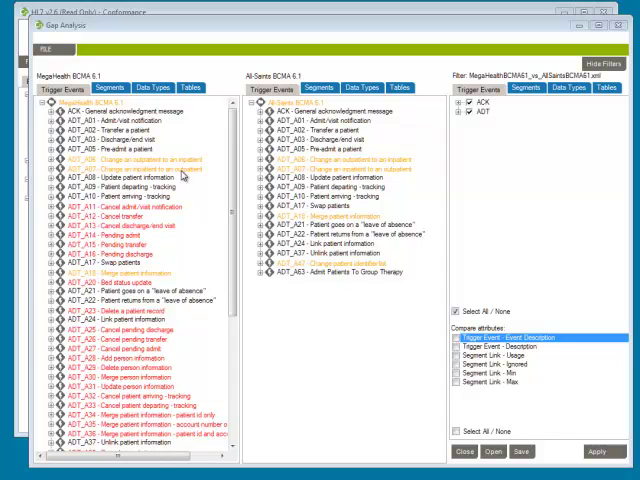
mouse_move(247, 199)
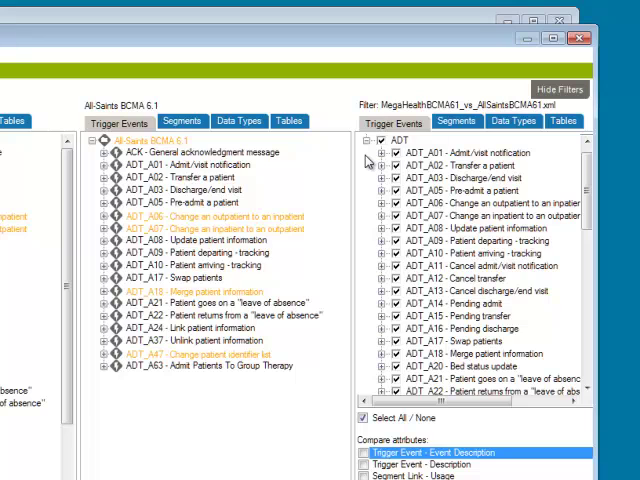
Filter the gap analysis to only ADT_A01 through ADT_A08.
left_click(360, 419)
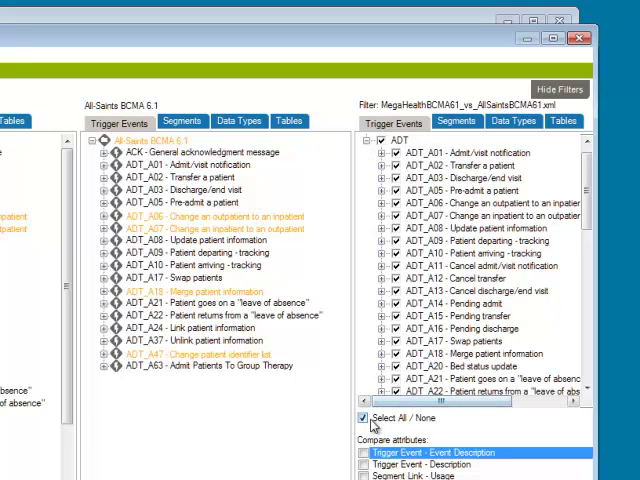
left_click(357, 420)
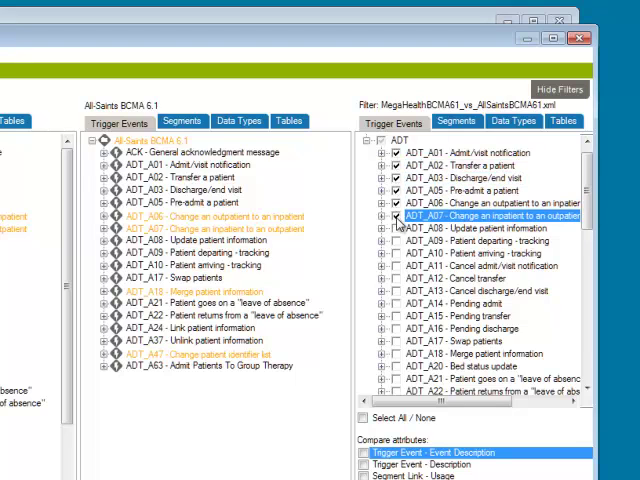
left_click(402, 228)
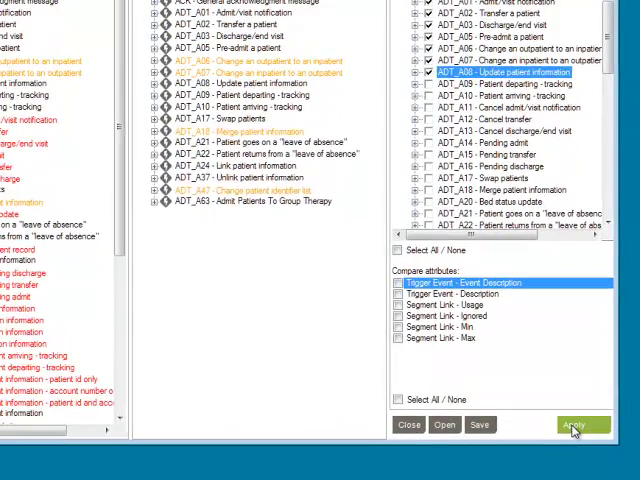
left_click(581, 424)
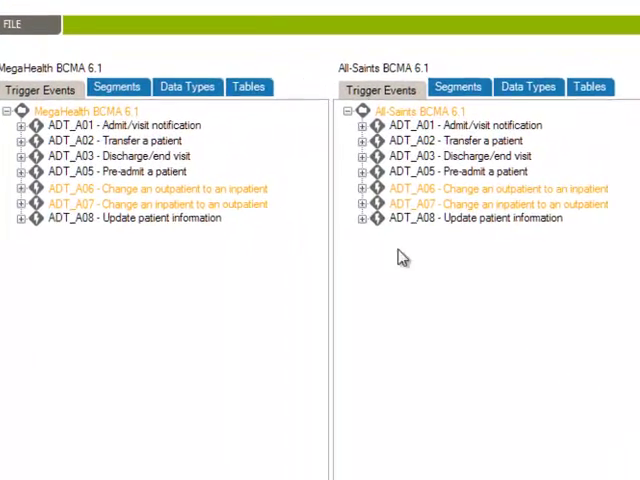
Expand ADT_A06 in both profiles to reveal the MRG segment and MRG.8 difference.
left_click(490, 188)
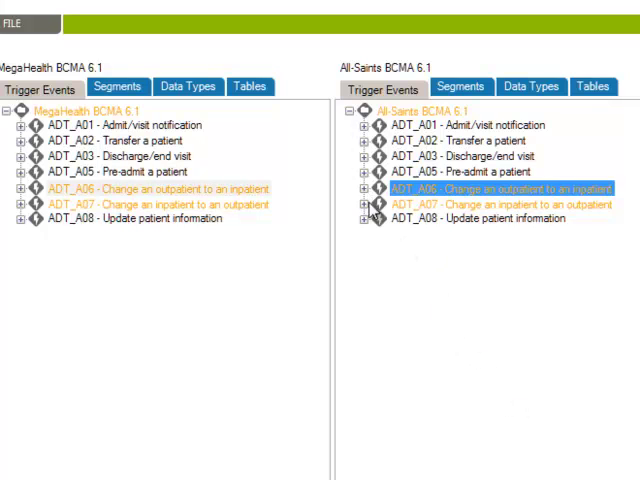
left_click(364, 189)
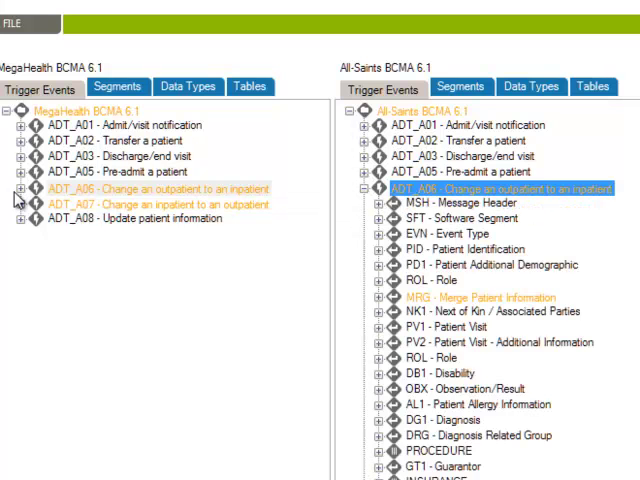
left_click(17, 188)
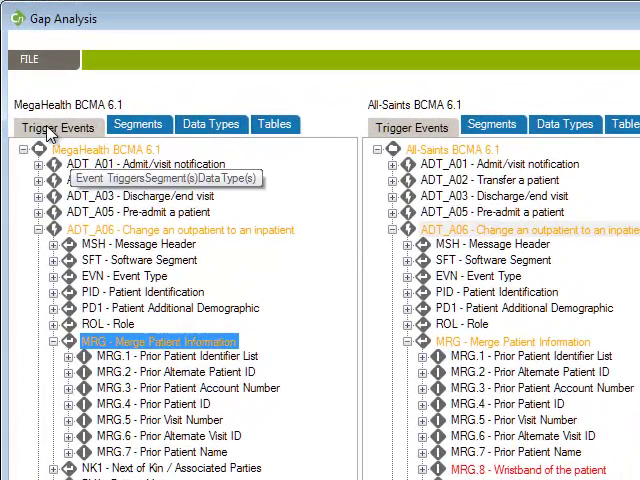
Open the gap analysis report as a Word document from the File menu.
left_click(41, 59)
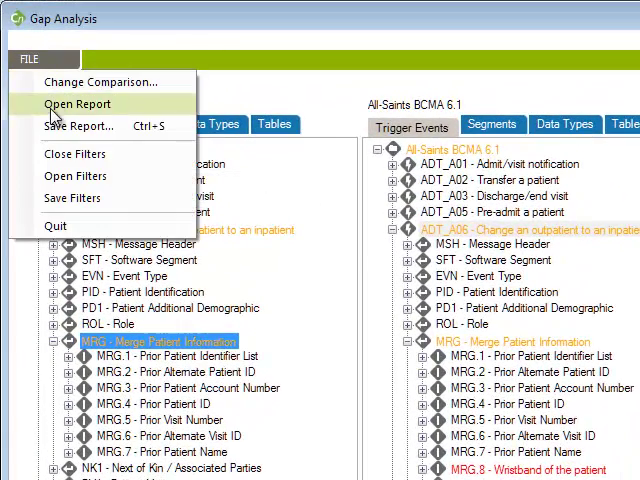
left_click(78, 125)
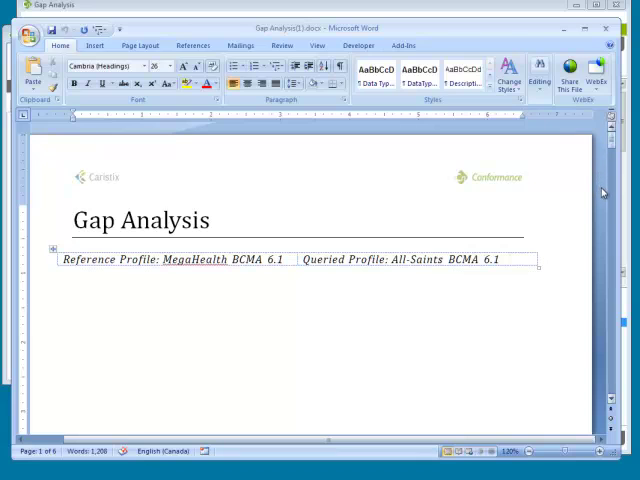
scroll("down", 3)
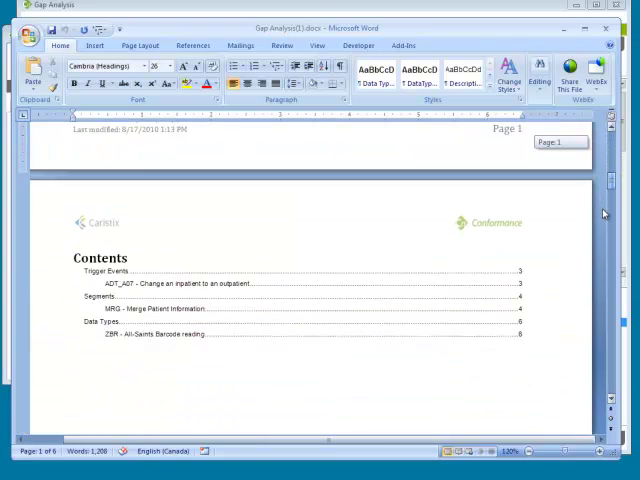
scroll("down", 3)
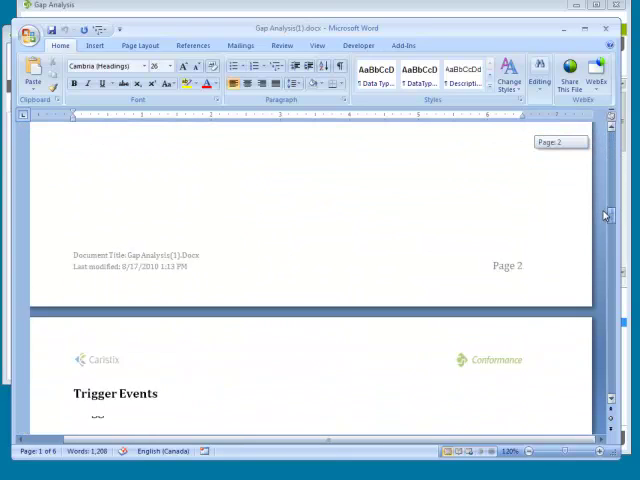
scroll("down", 3)
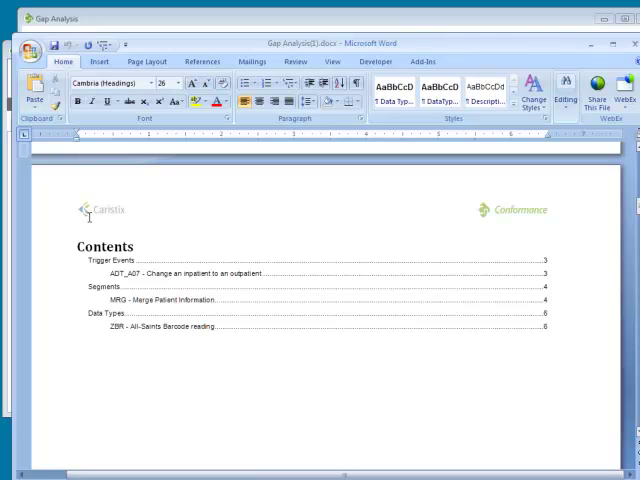
scroll("down", 3)
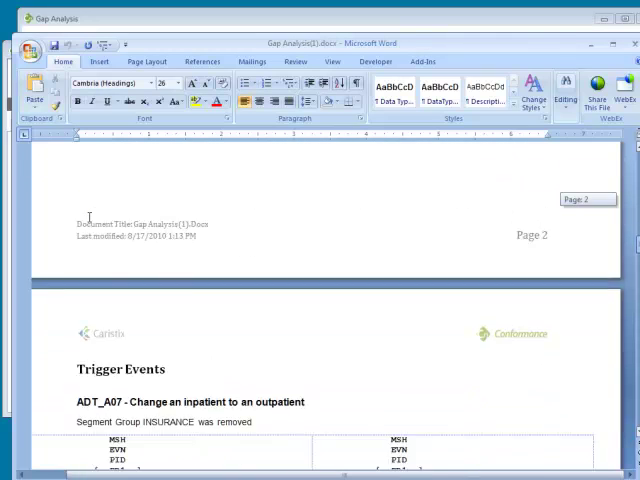
scroll("down", 3)
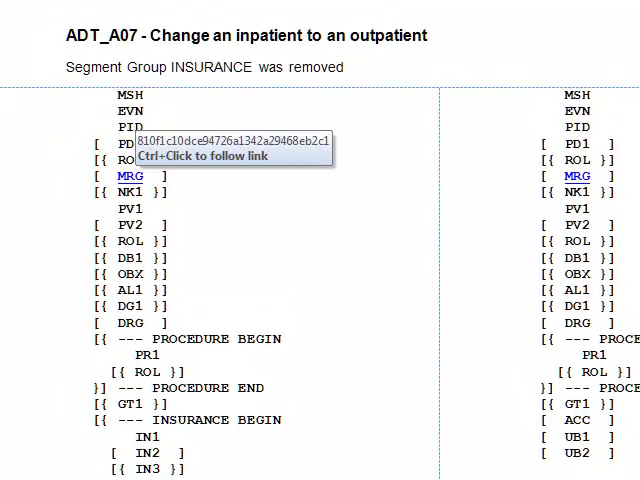